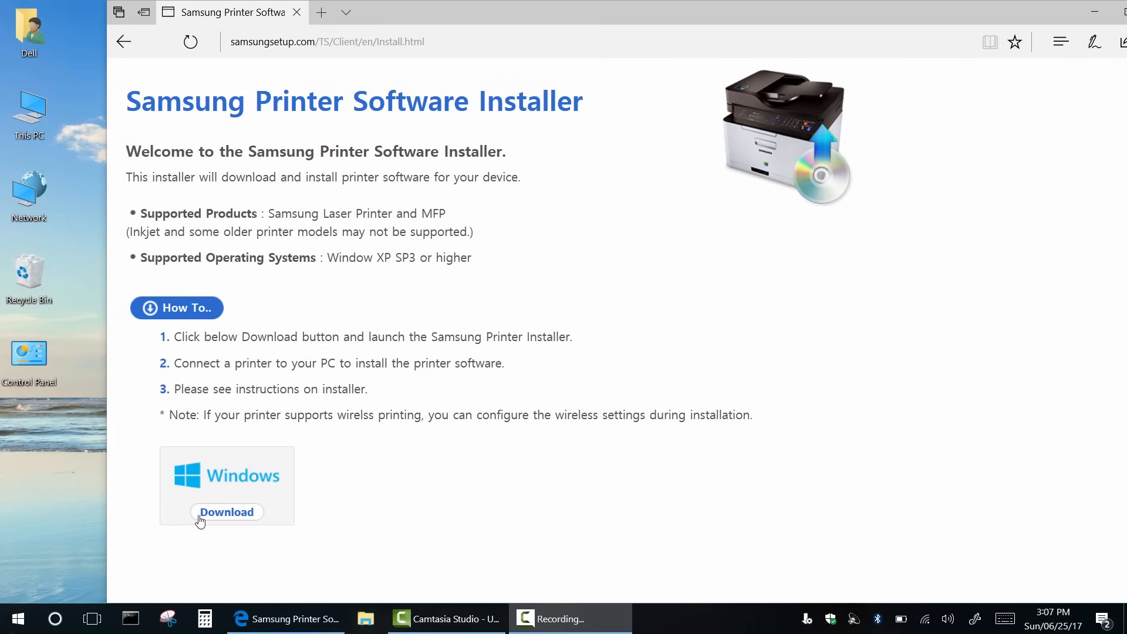
- Download and run SamsungPrinterInstaller.exe from Downloads, accepting the installation agreements
click(227, 511)
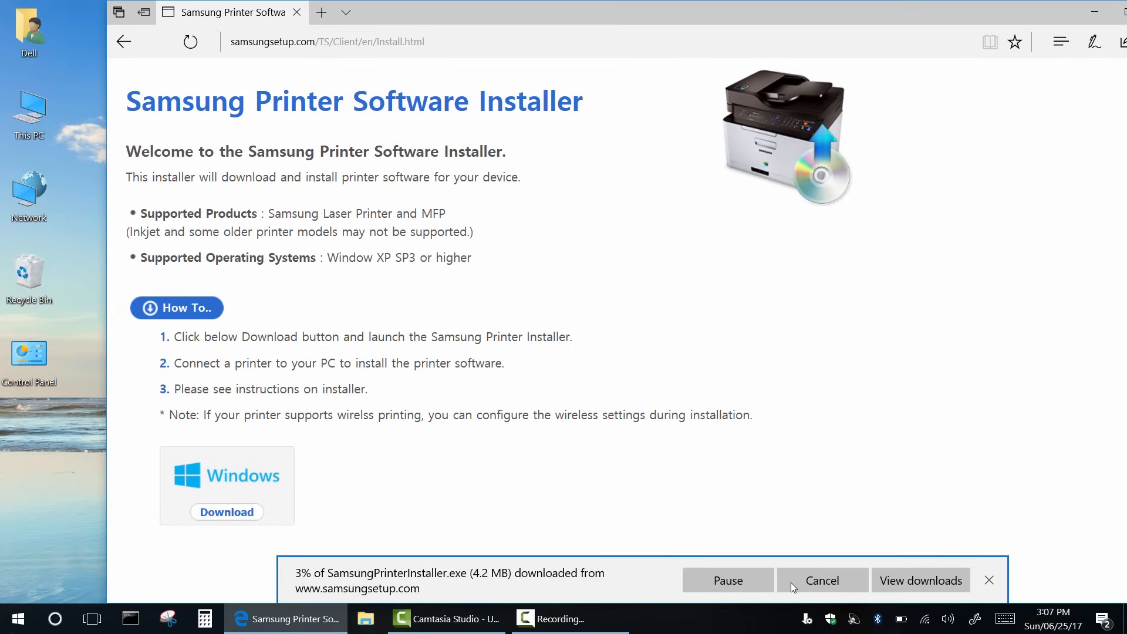
mouse_move(798, 521)
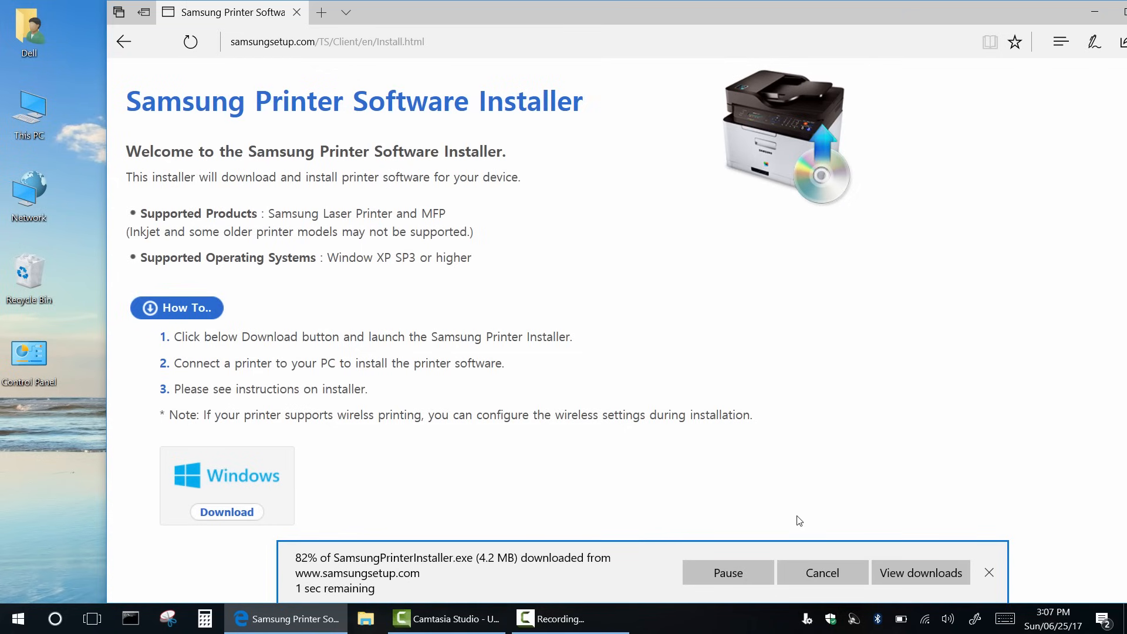
click(921, 573)
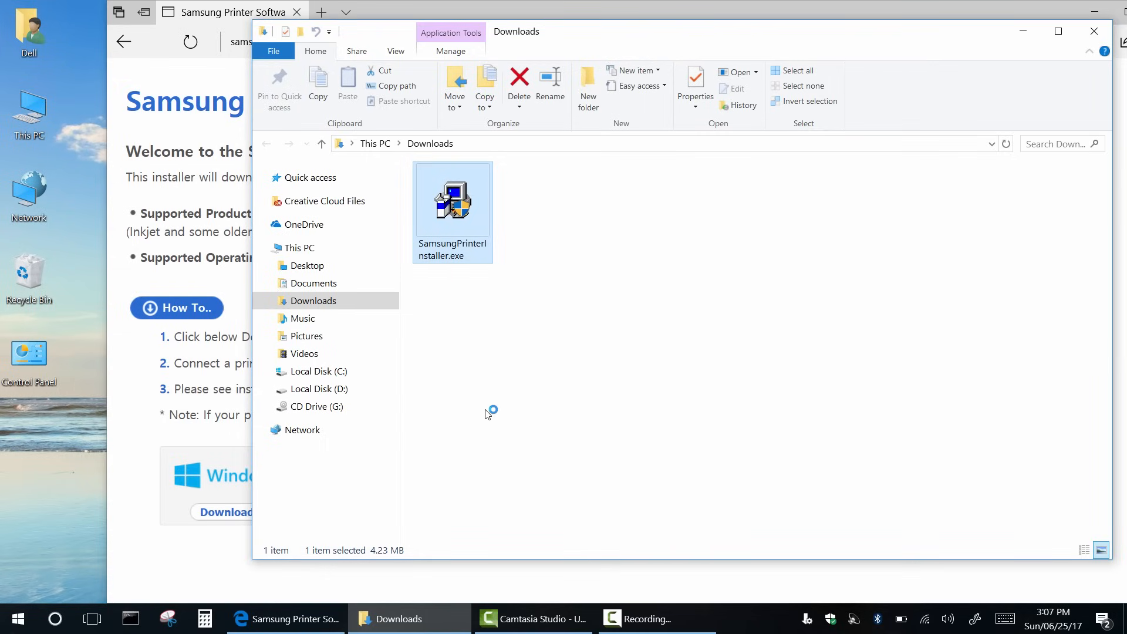
double_click(452, 199)
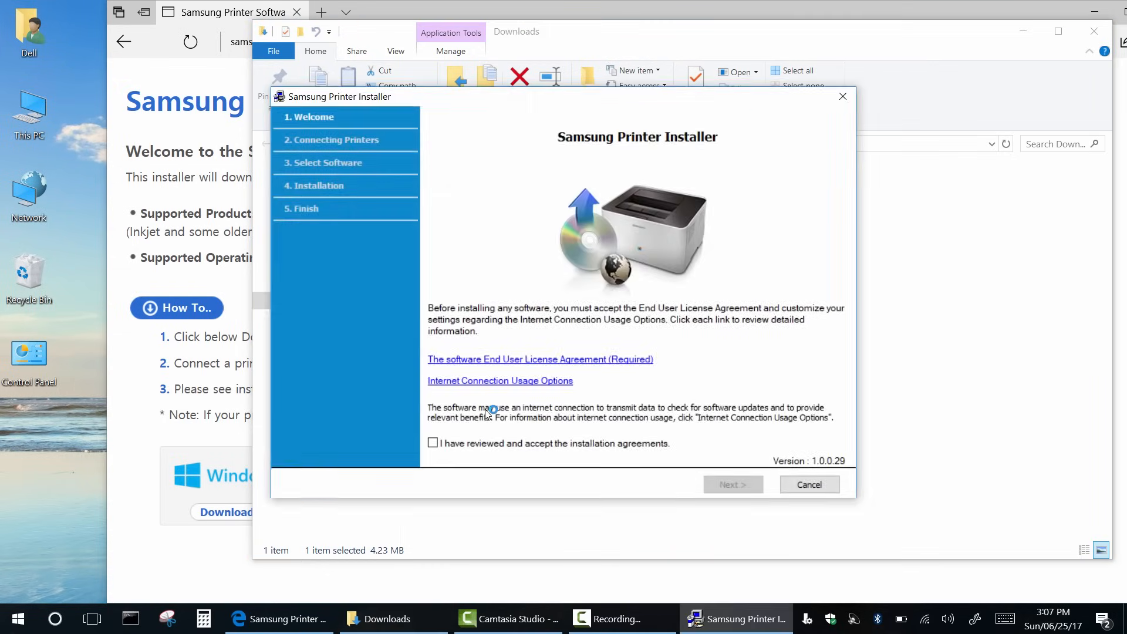
click(433, 443)
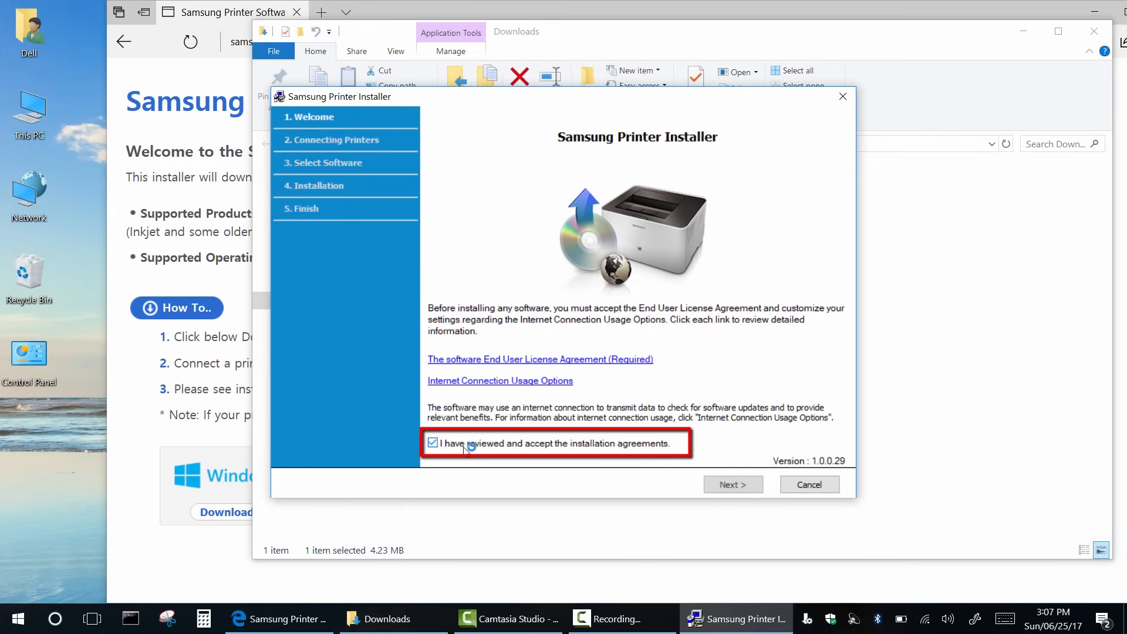
- Set up a New Printer over a Wireless connection and dismiss the can't-connect notice
click(732, 484)
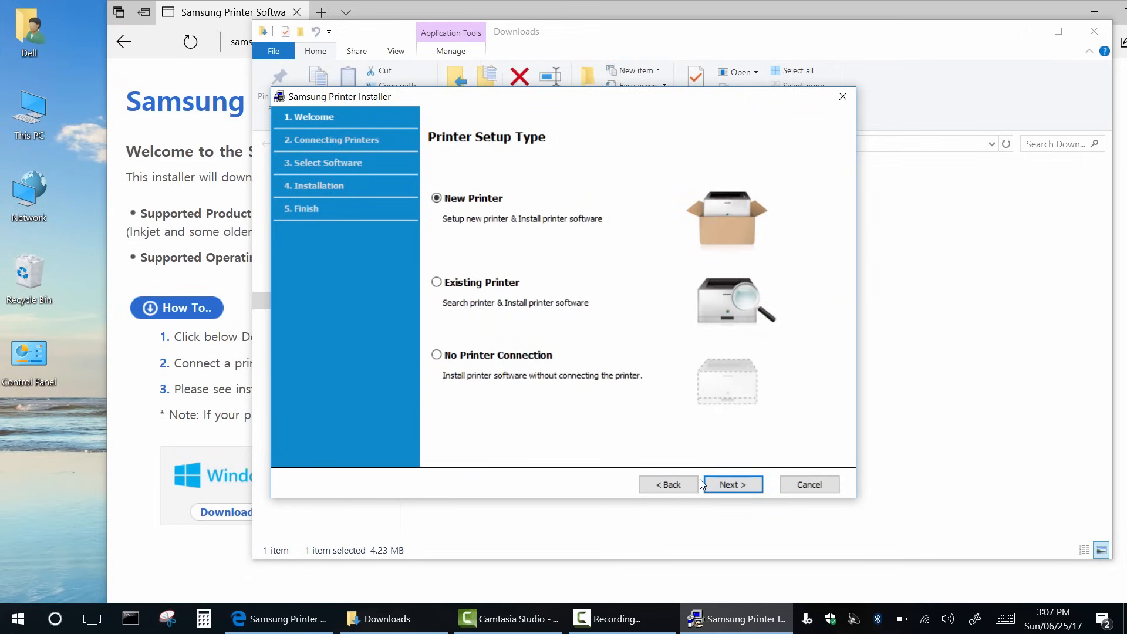
mouse_move(554, 375)
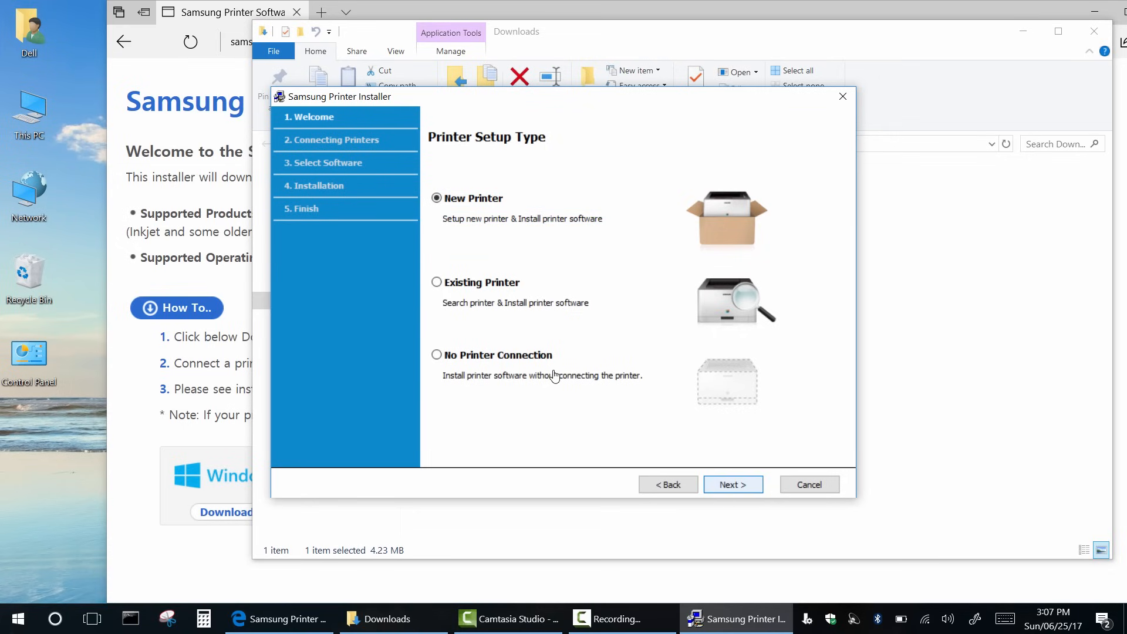
click(732, 484)
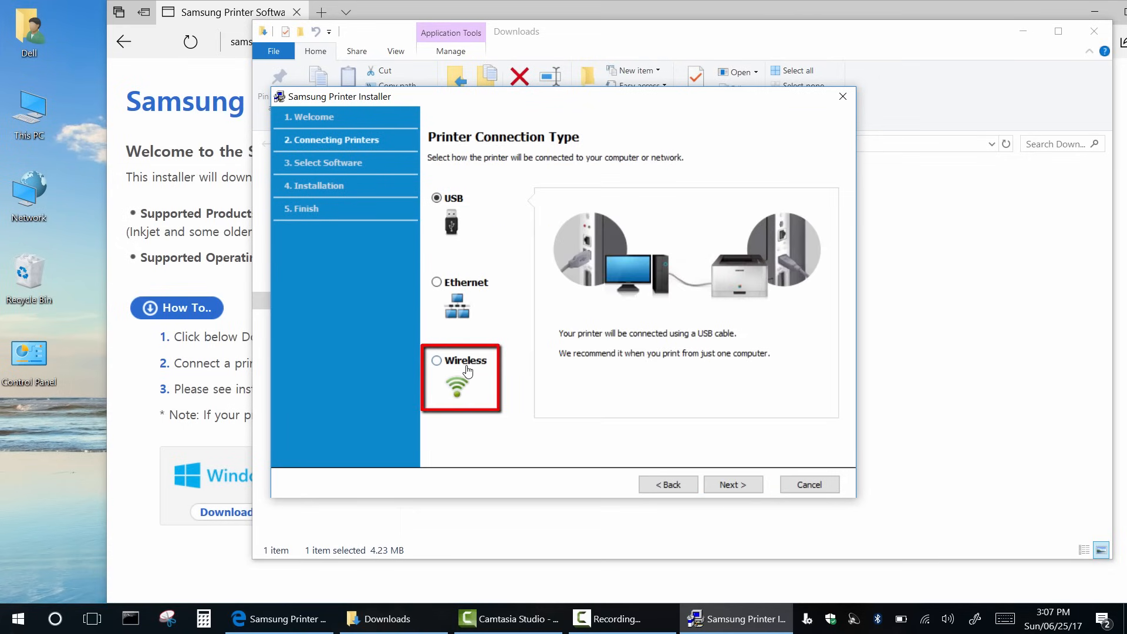
click(436, 360)
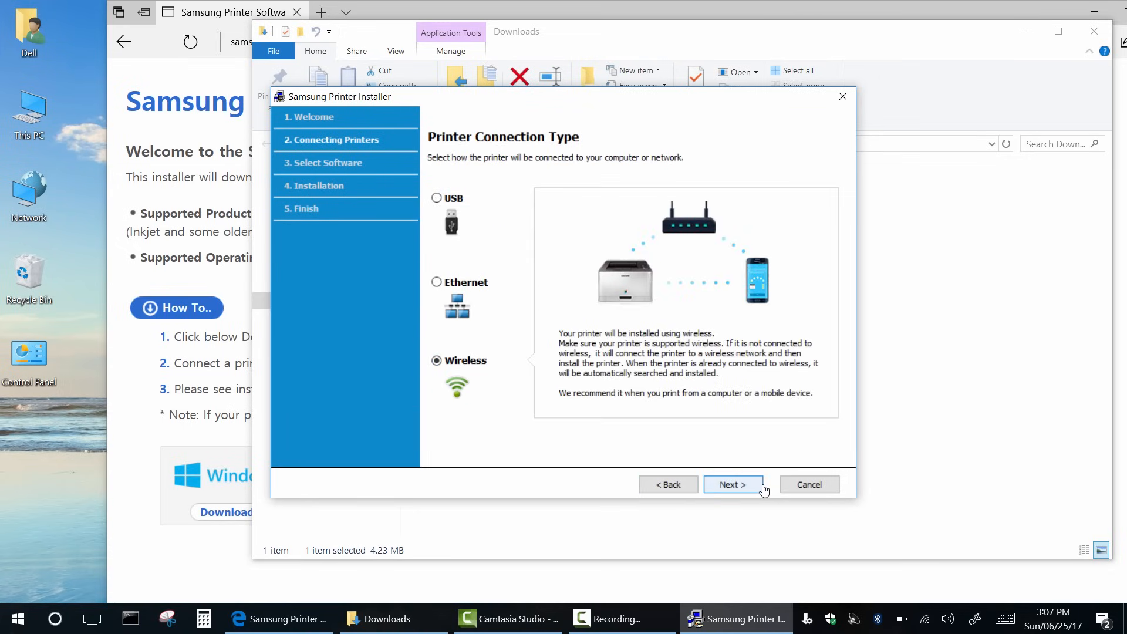
click(733, 484)
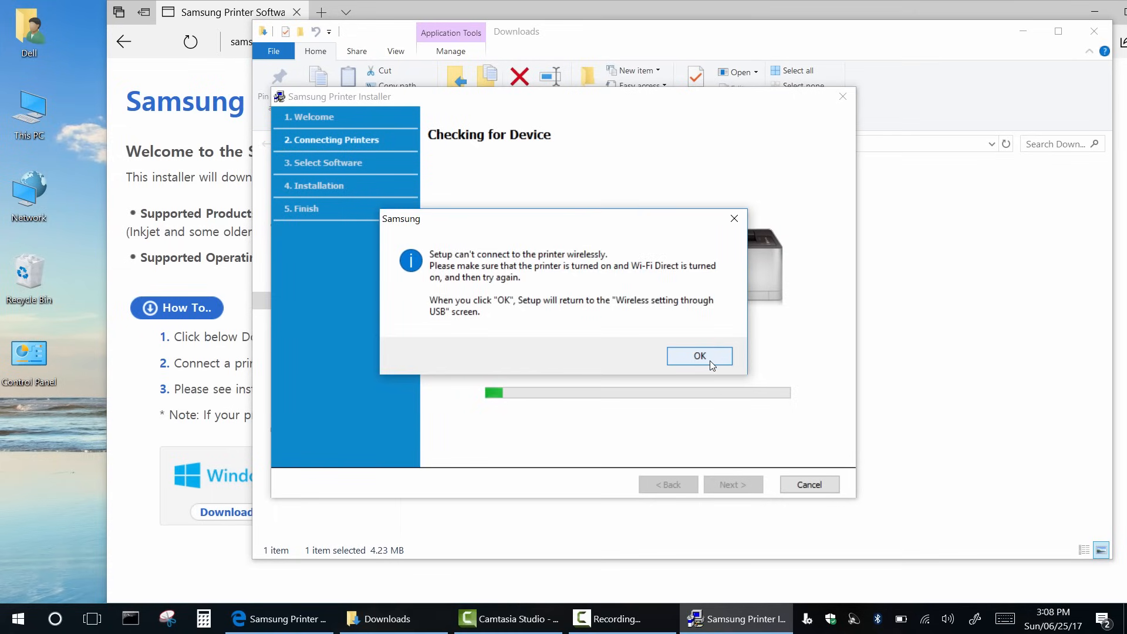
click(699, 356)
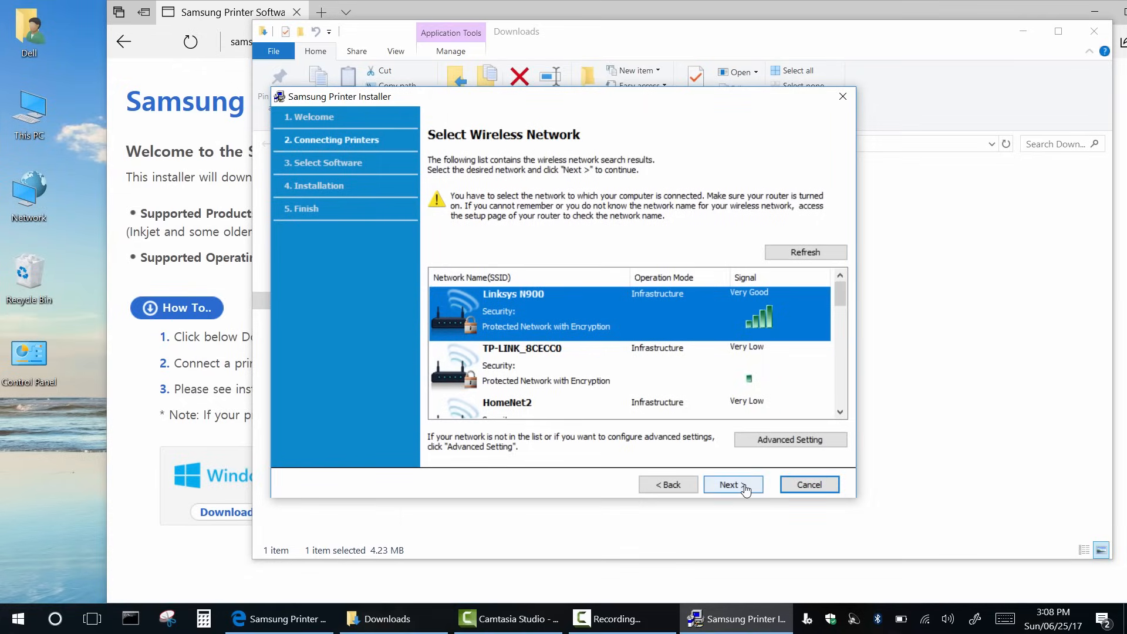
- Join the Linksys N900 network and submit its wireless password
click(732, 484)
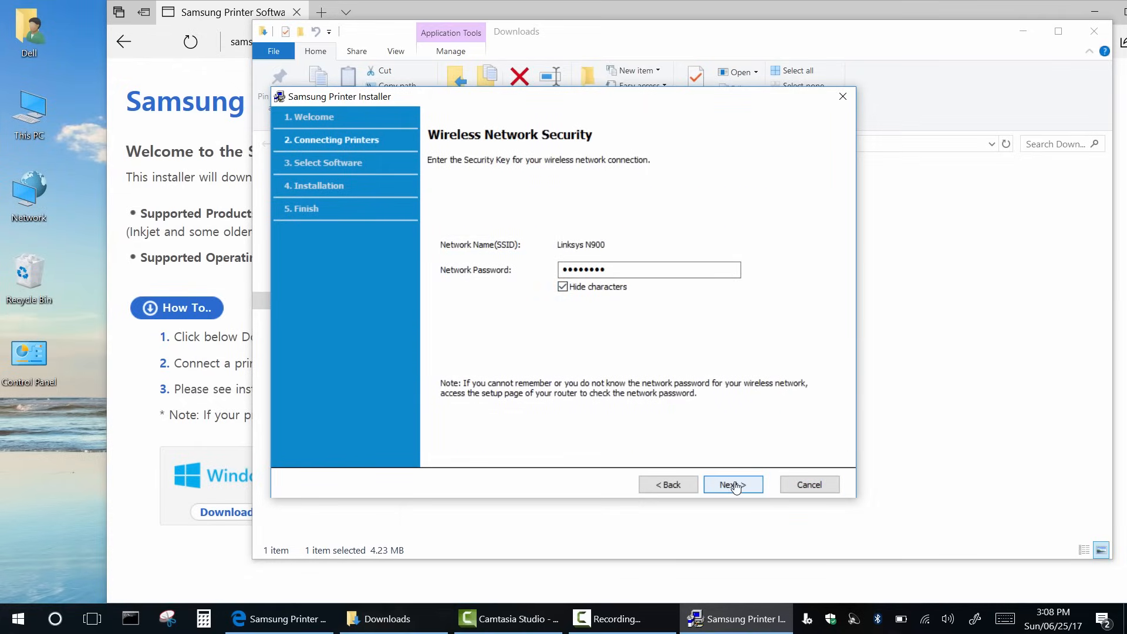
click(732, 484)
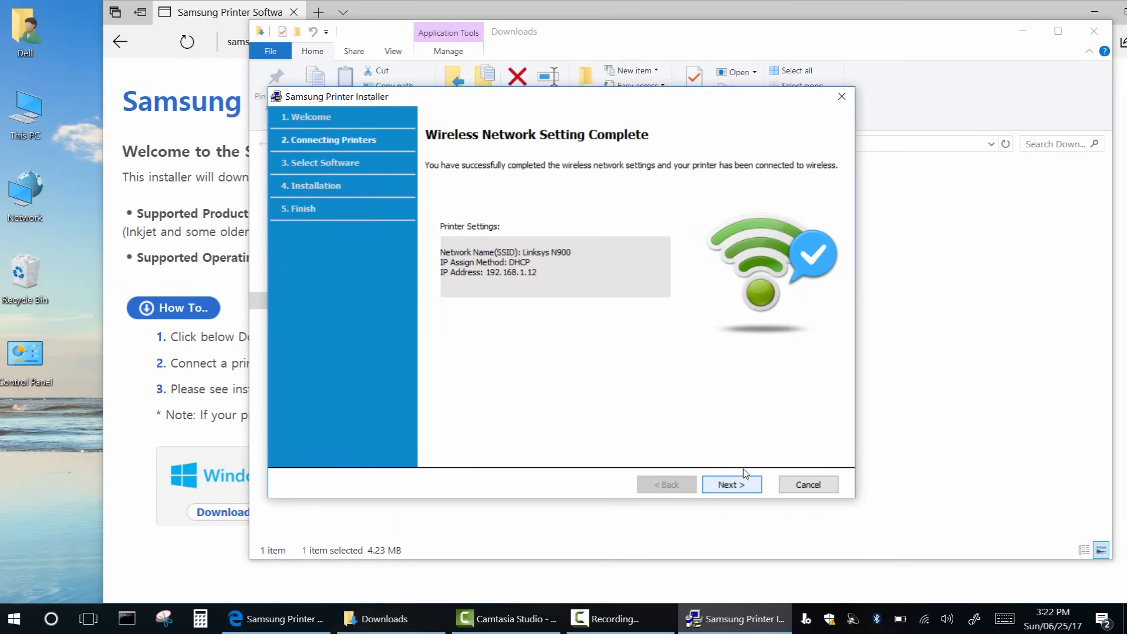
mouse_move(726, 431)
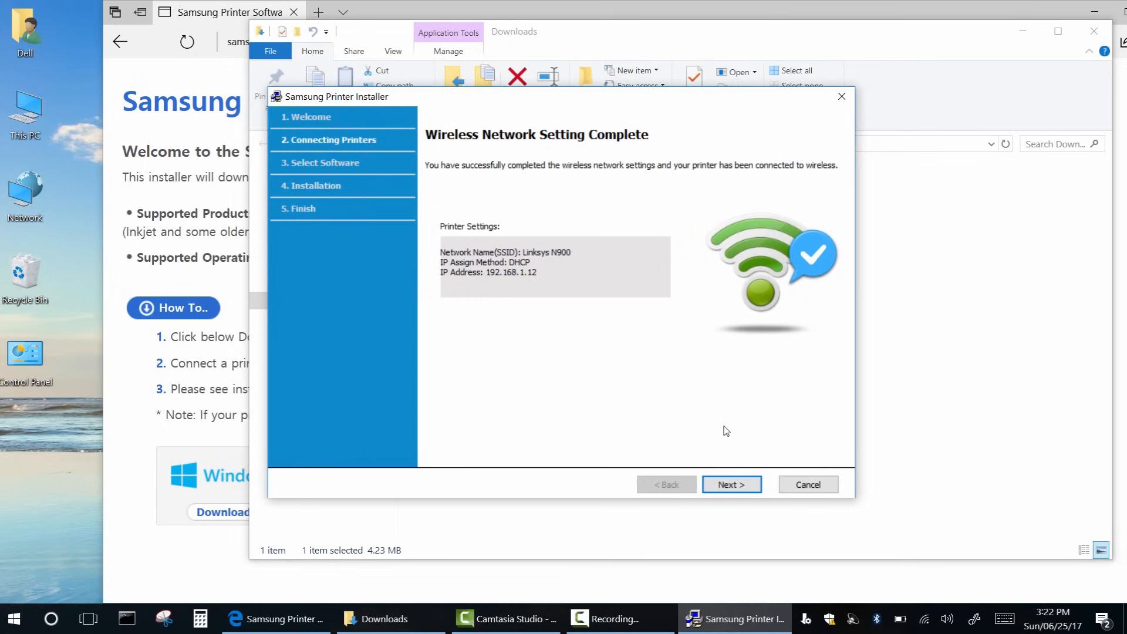
mouse_move(624, 369)
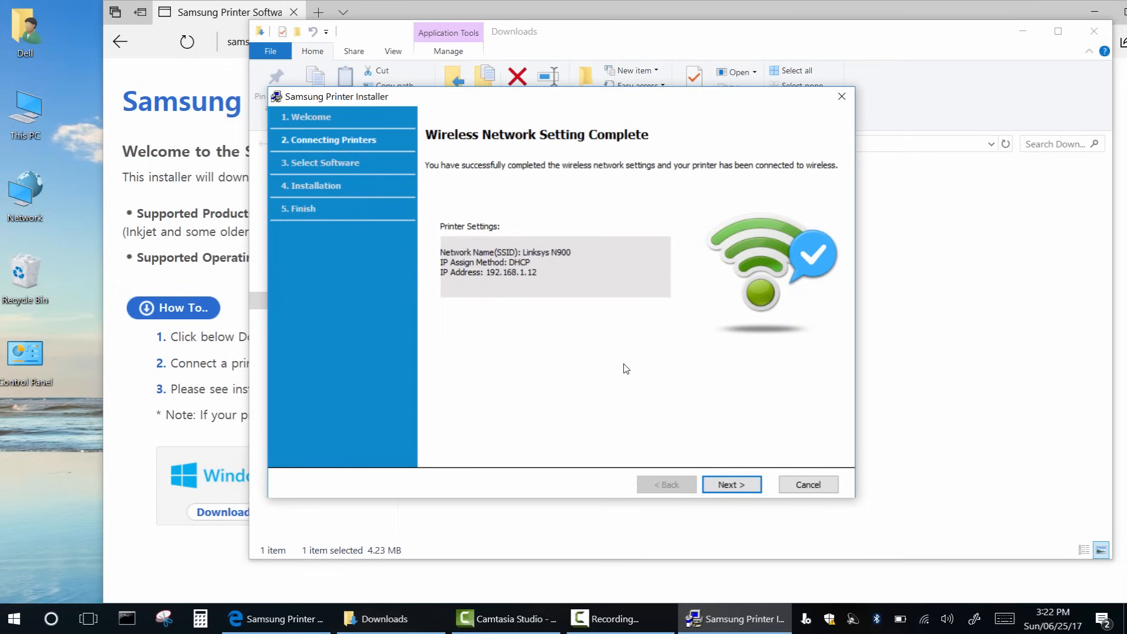
mouse_move(731, 484)
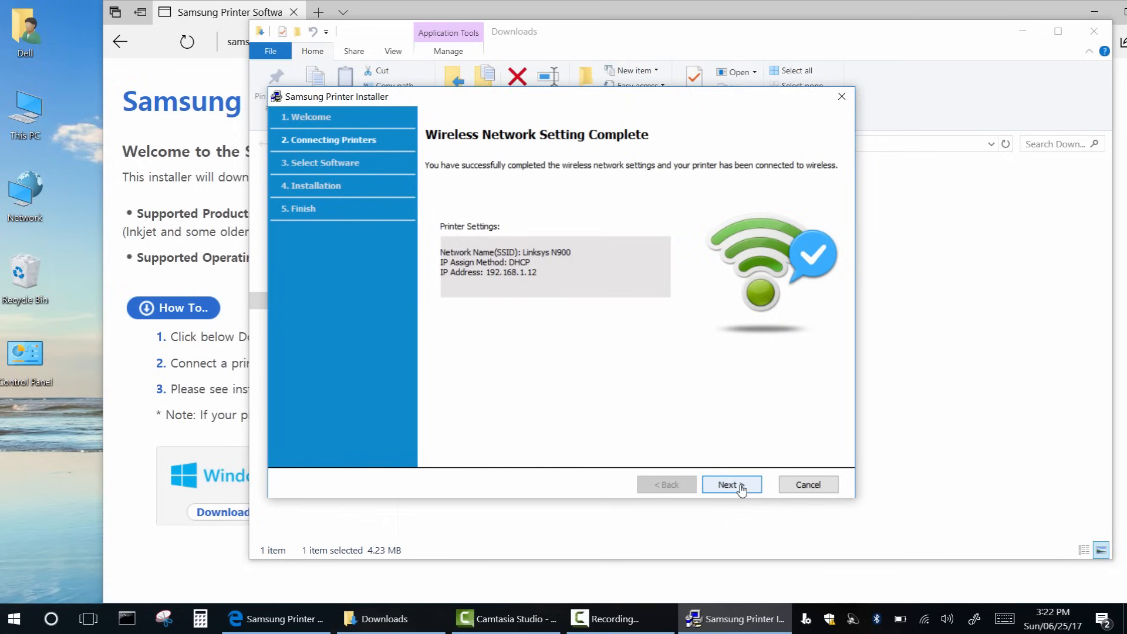
- Continue from the Wireless Network Setting Complete page to software selection
click(731, 484)
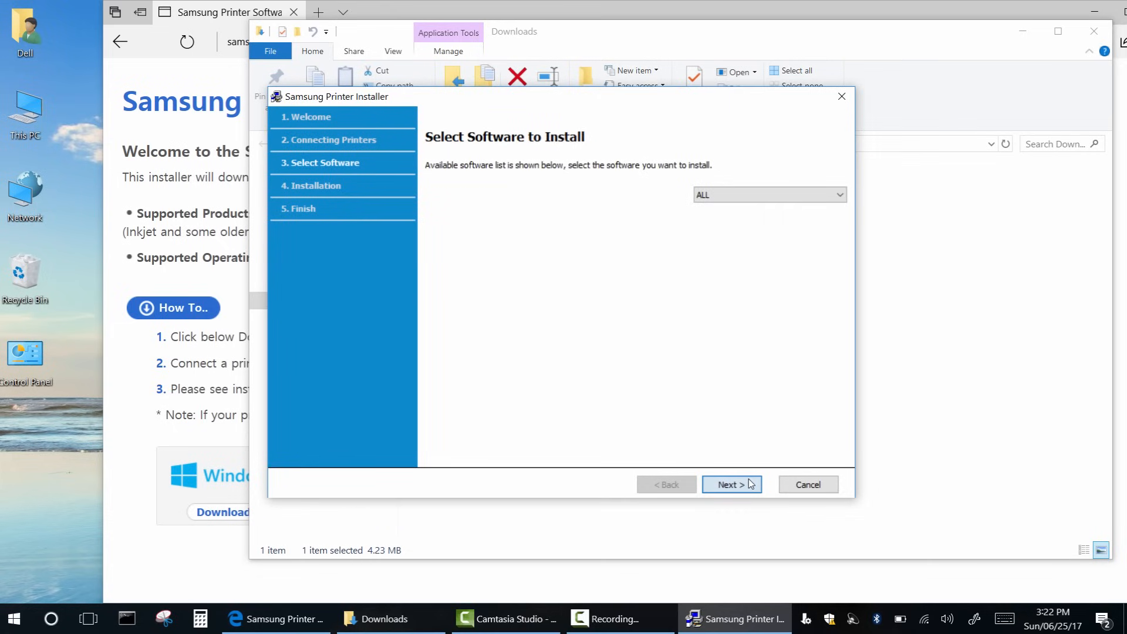
mouse_move(746, 486)
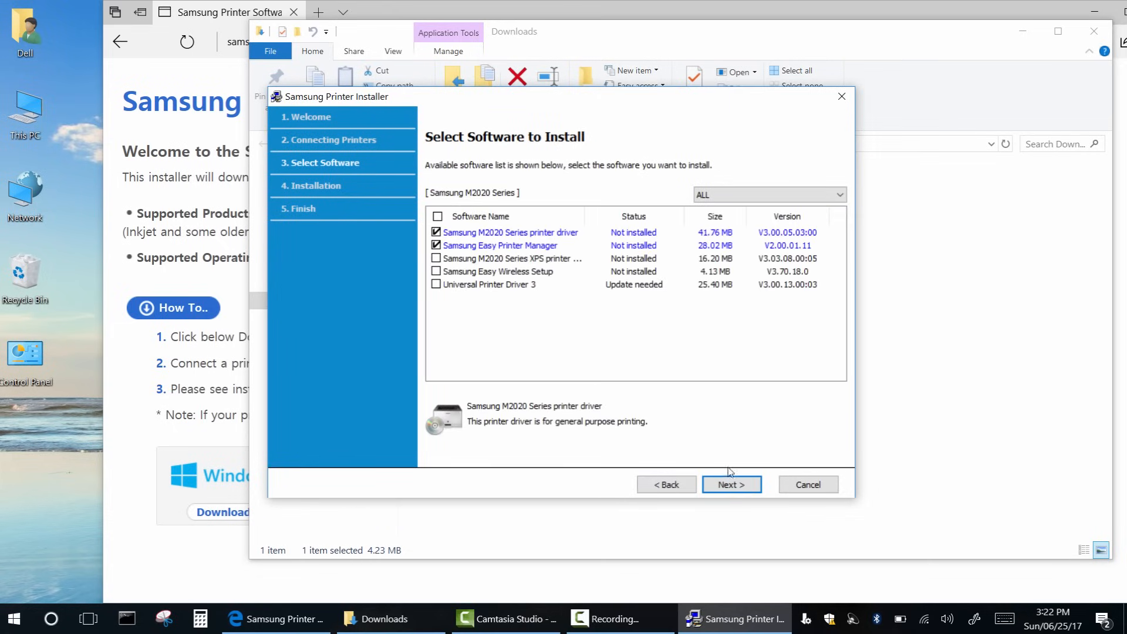
- Install the M2020 driver and Easy Printer Manager, unticking Samsung Cloud Print registration
click(730, 483)
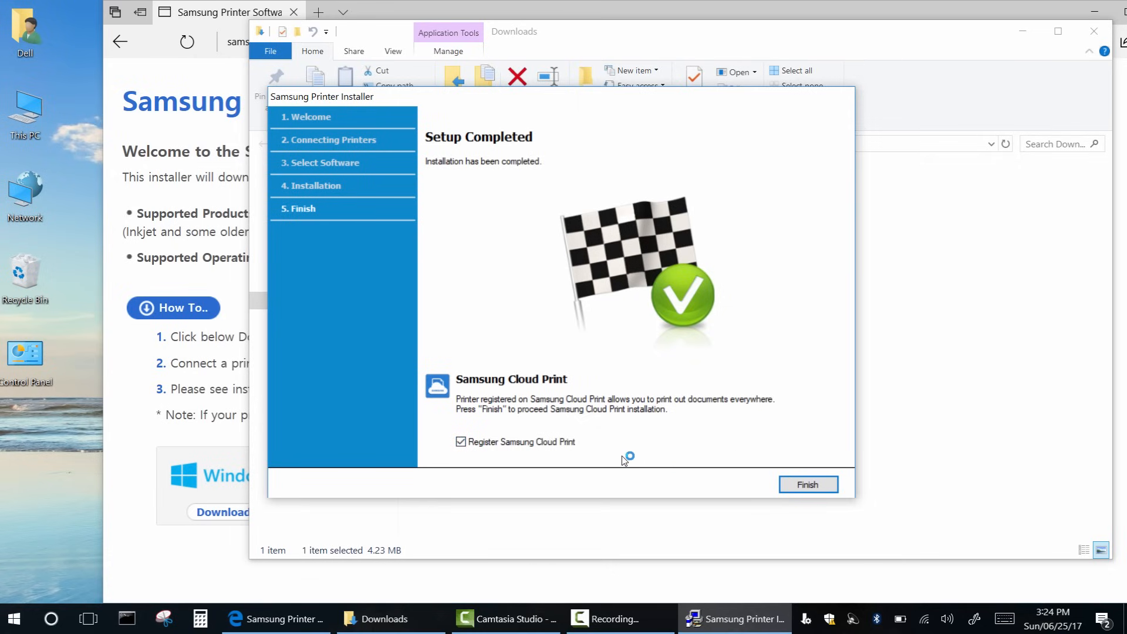
click(461, 441)
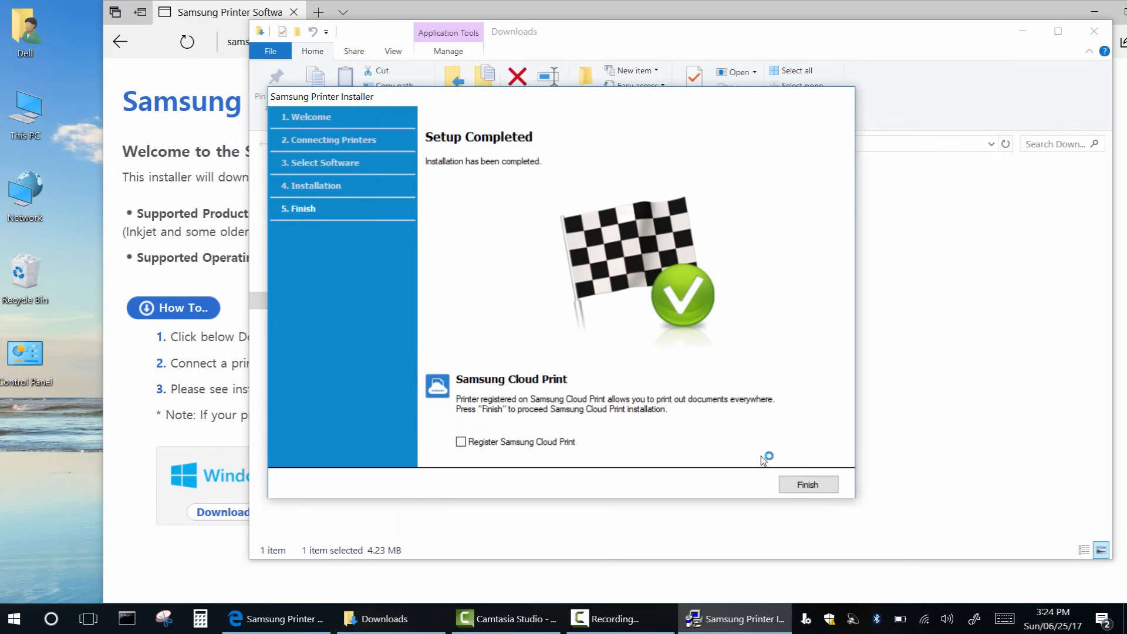
click(807, 483)
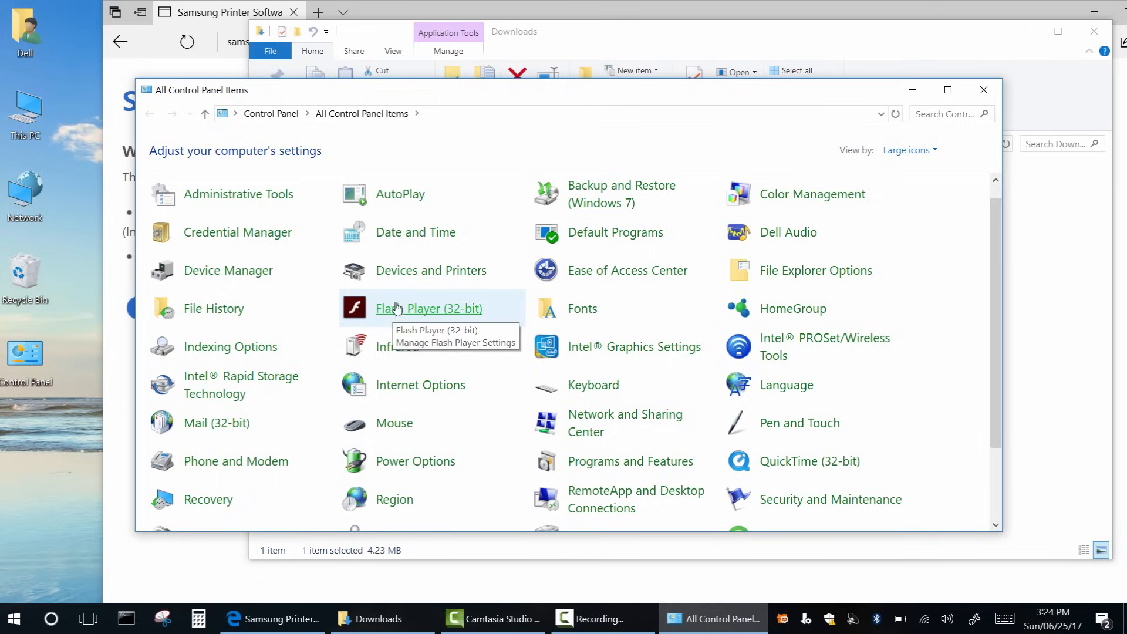
mouse_move(401, 279)
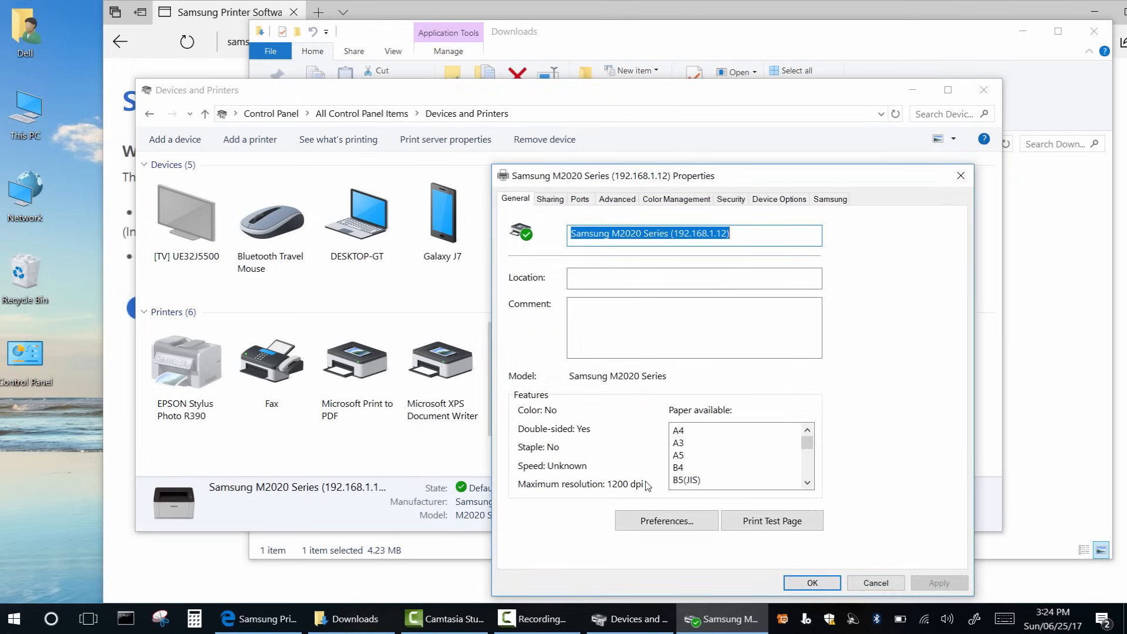
- Print a test page from the Samsung M2020 Series printer properties
click(771, 520)
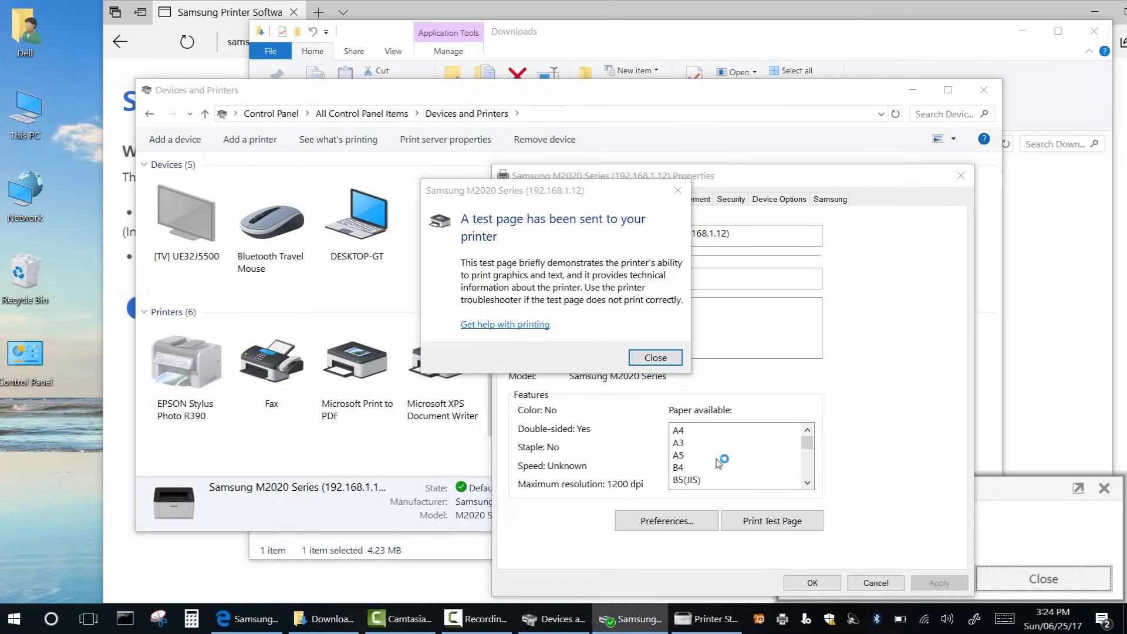